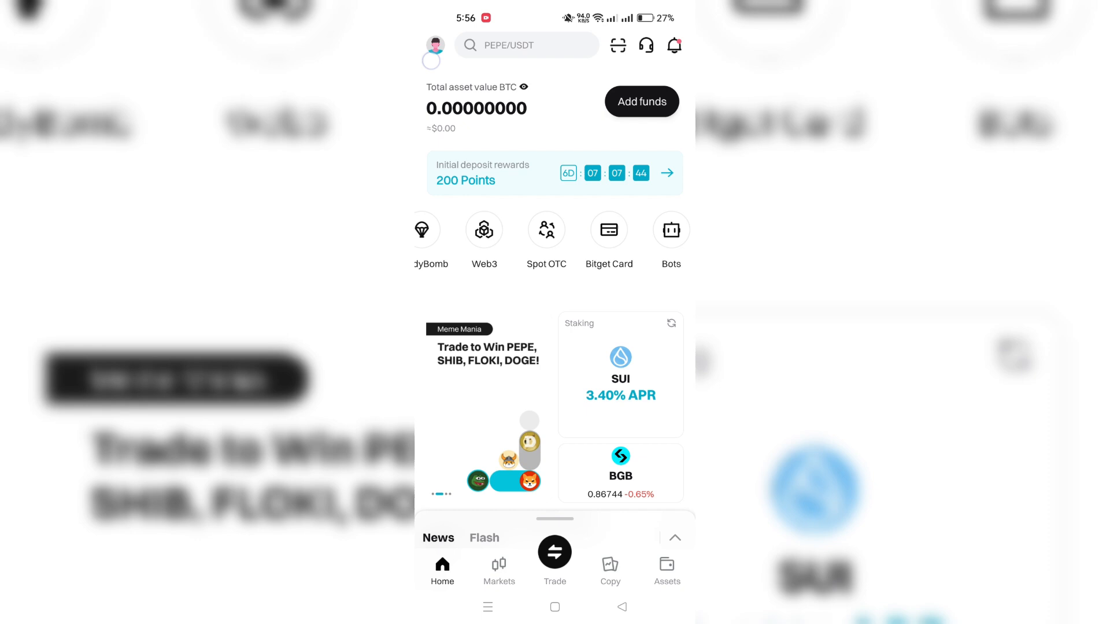
# Step: Reach the account settings menu via the profile avatar on the home screen
pyautogui.click(432, 45)
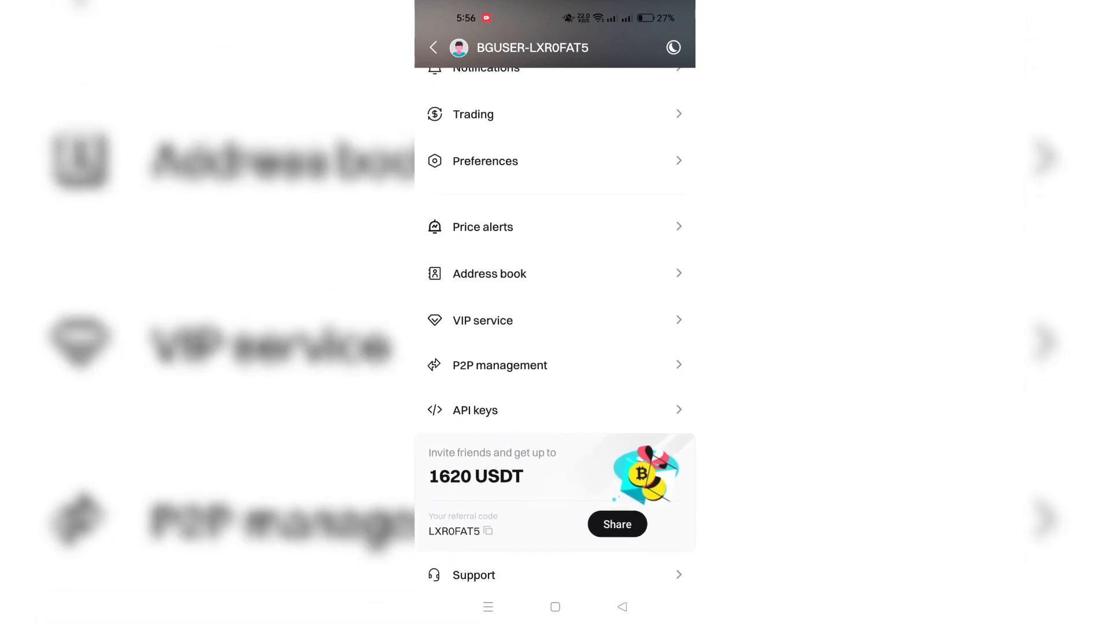
# Step: From API key management, start a new key and choose the automatically generated HMAC type
pyautogui.click(474, 409)
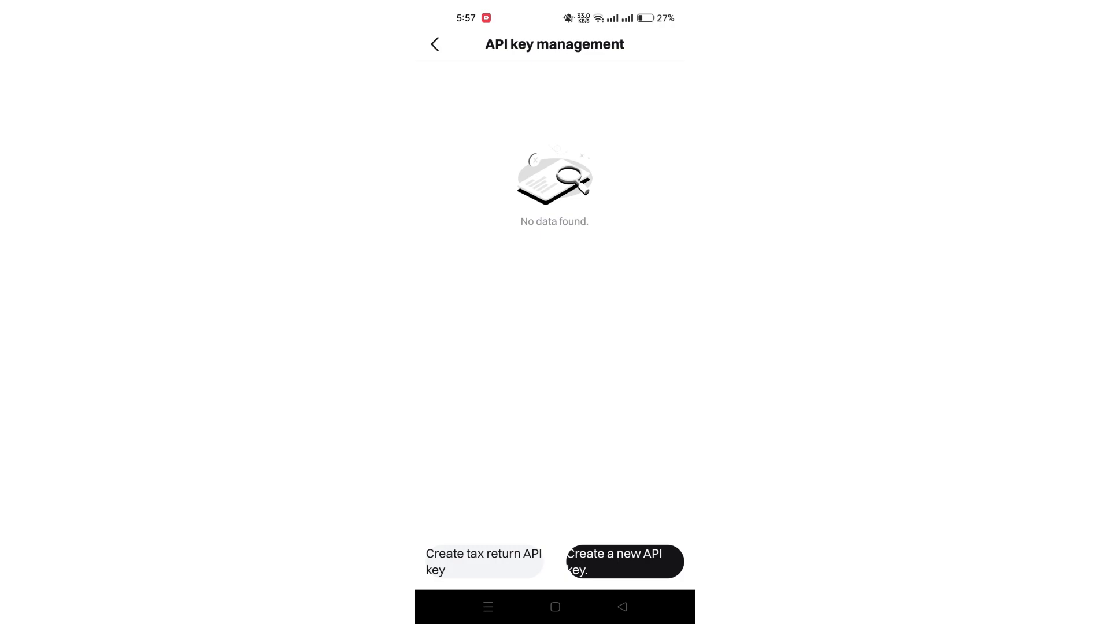
pyautogui.click(623, 562)
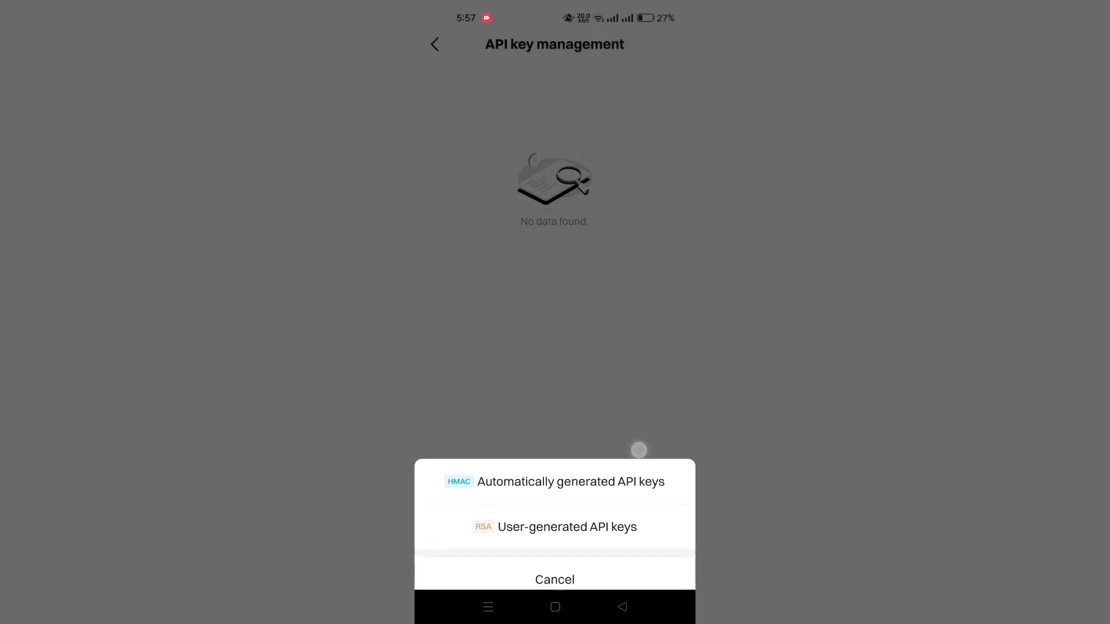
pyautogui.click(554, 481)
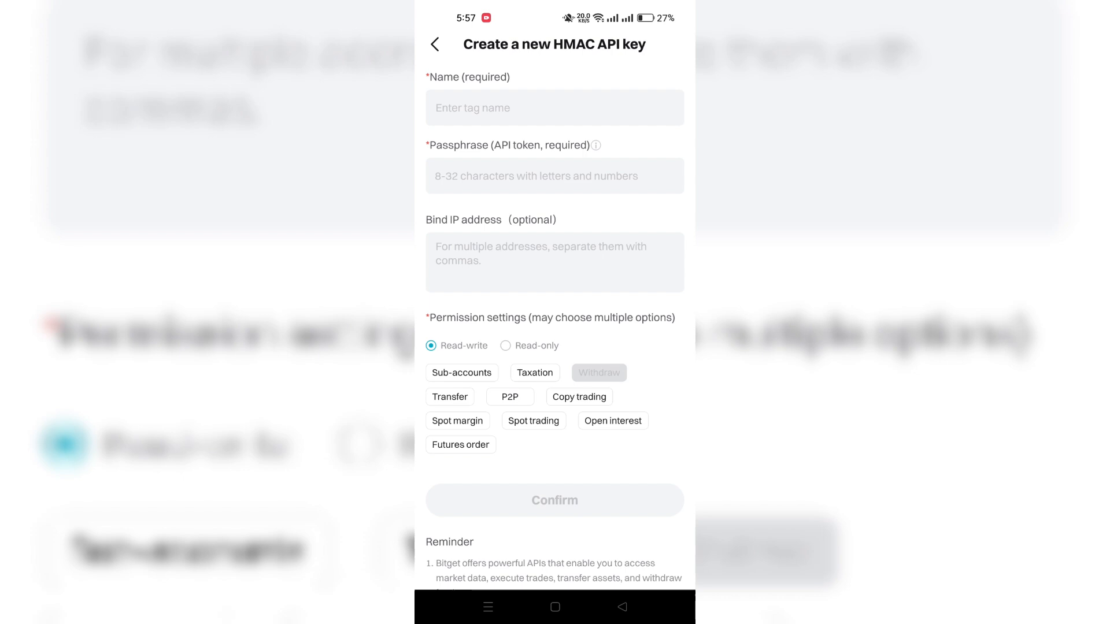
pyautogui.scroll(-3)
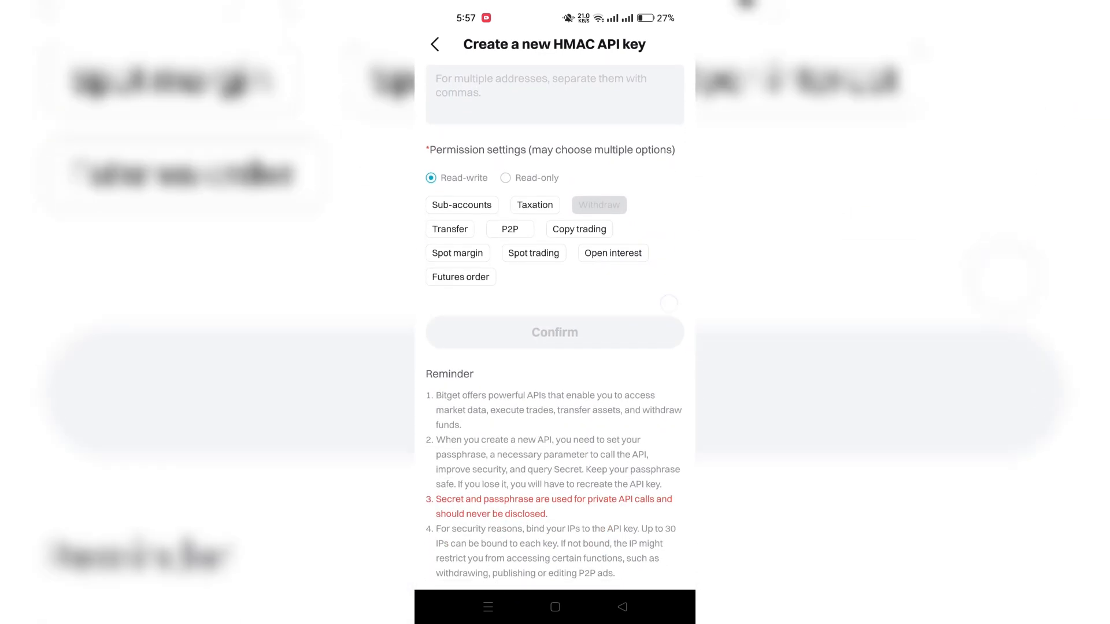
pyautogui.scroll(-3)
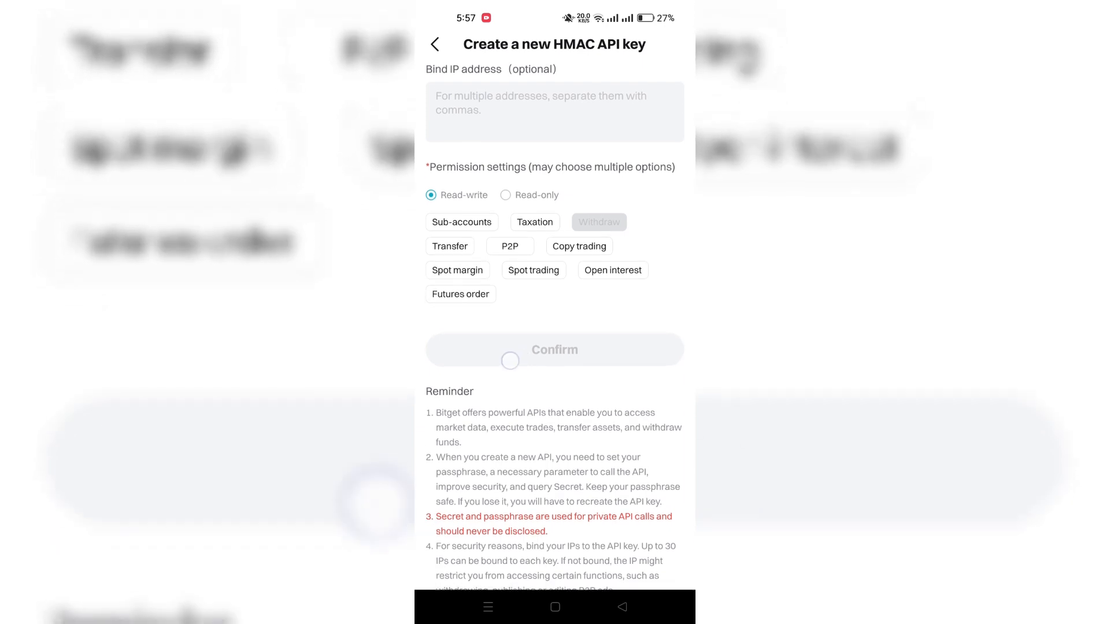
pyautogui.scroll(-3)
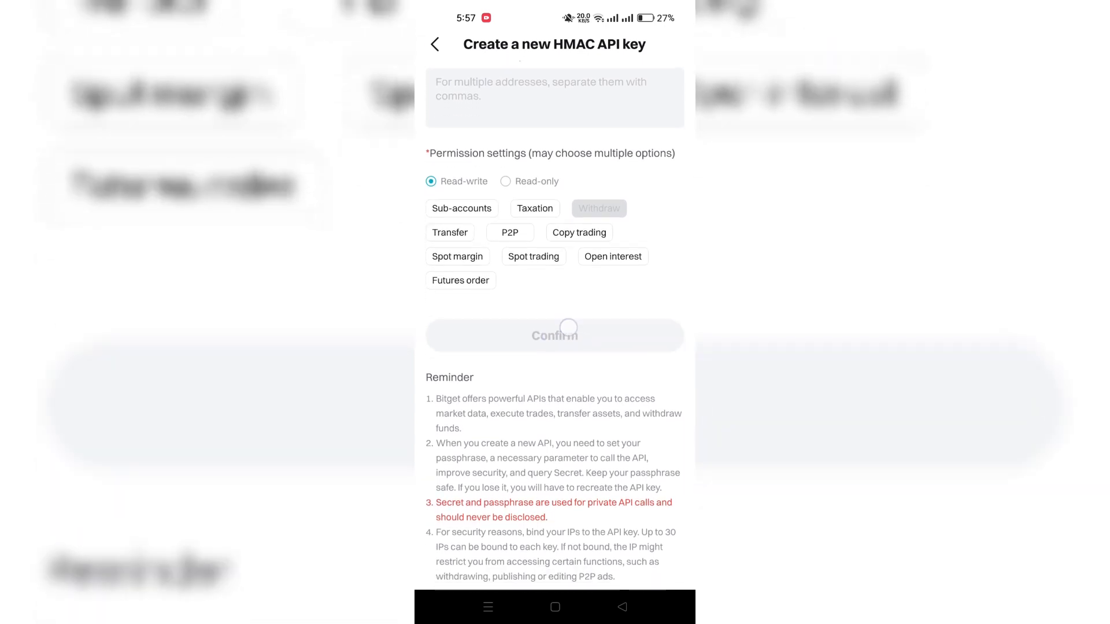
pyautogui.scroll(3)
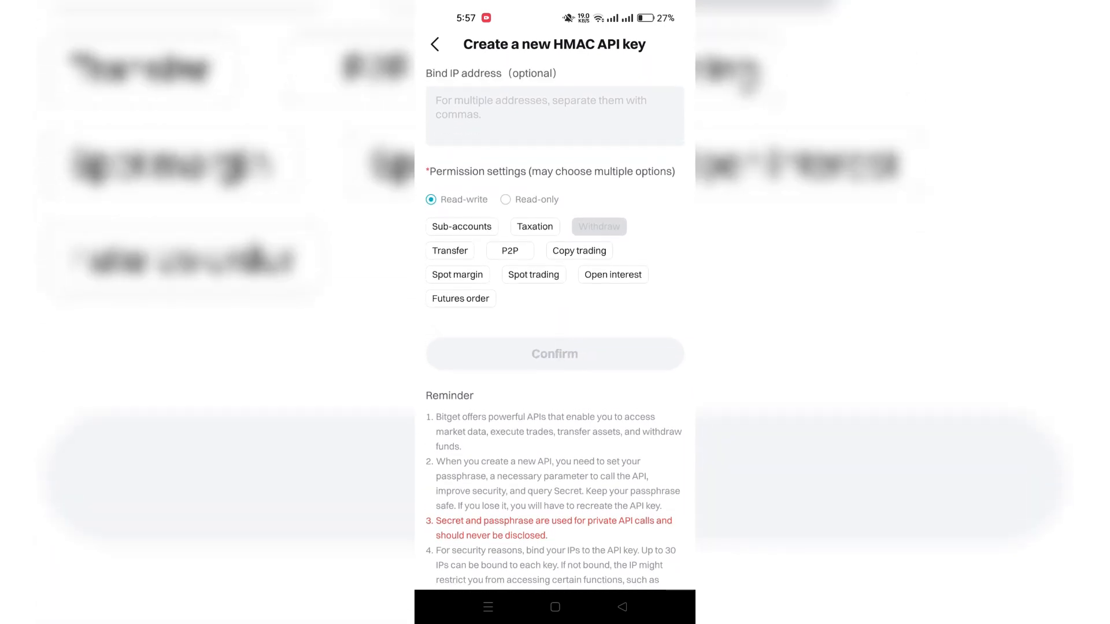